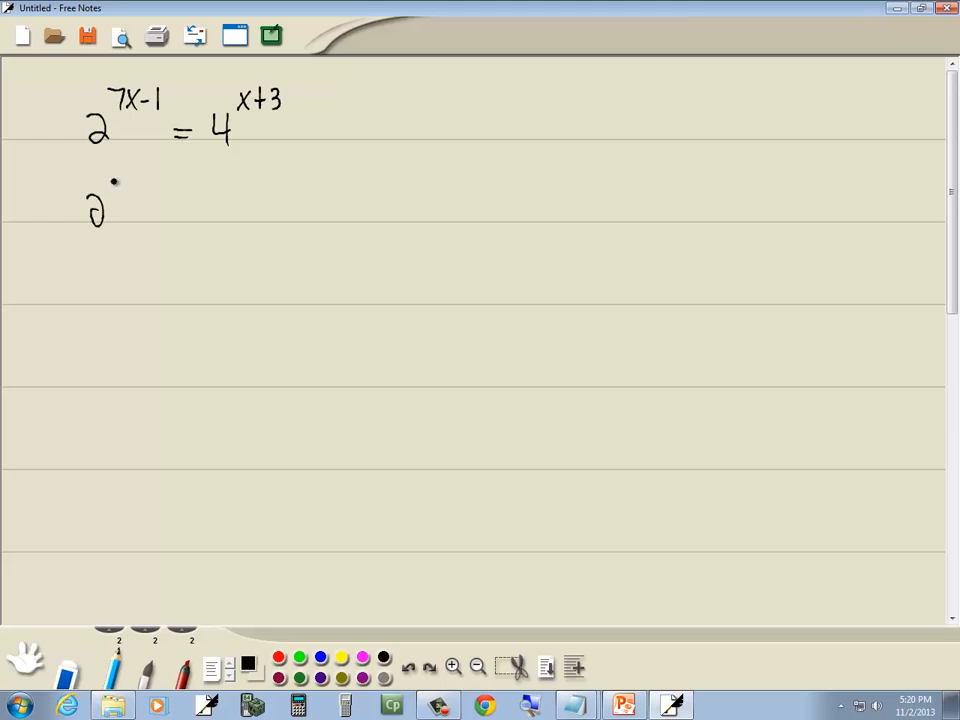
# Step: Handwrite the left side 2^(7x-1) = on a new line below the equation
pyautogui.moveTo(118, 180); pyautogui.dragTo(128, 196)
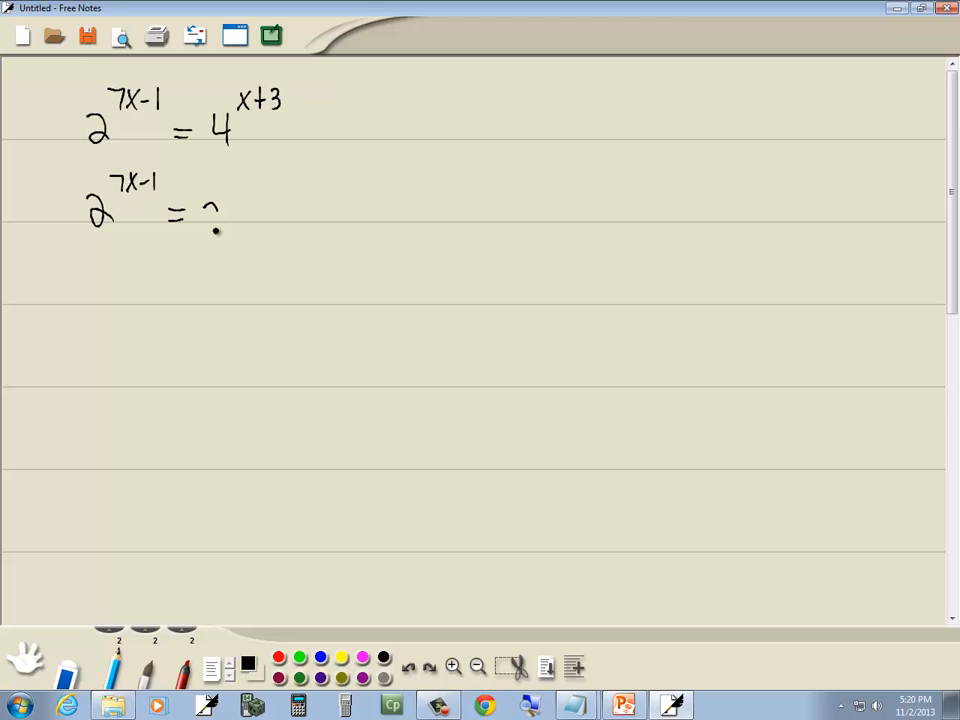
# Step: Write the right side as 2^(2(x+3)), replacing the base 4 with 2
pyautogui.moveTo(210, 220); pyautogui.dragTo(250, 180)
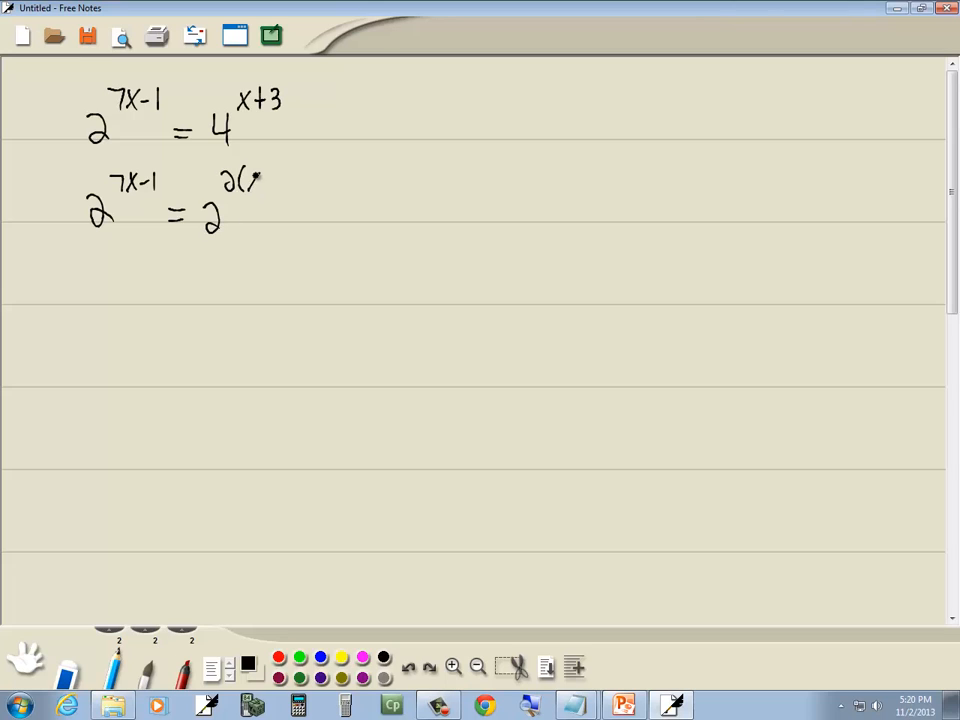
pyautogui.moveTo(238, 182); pyautogui.dragTo(298, 182)
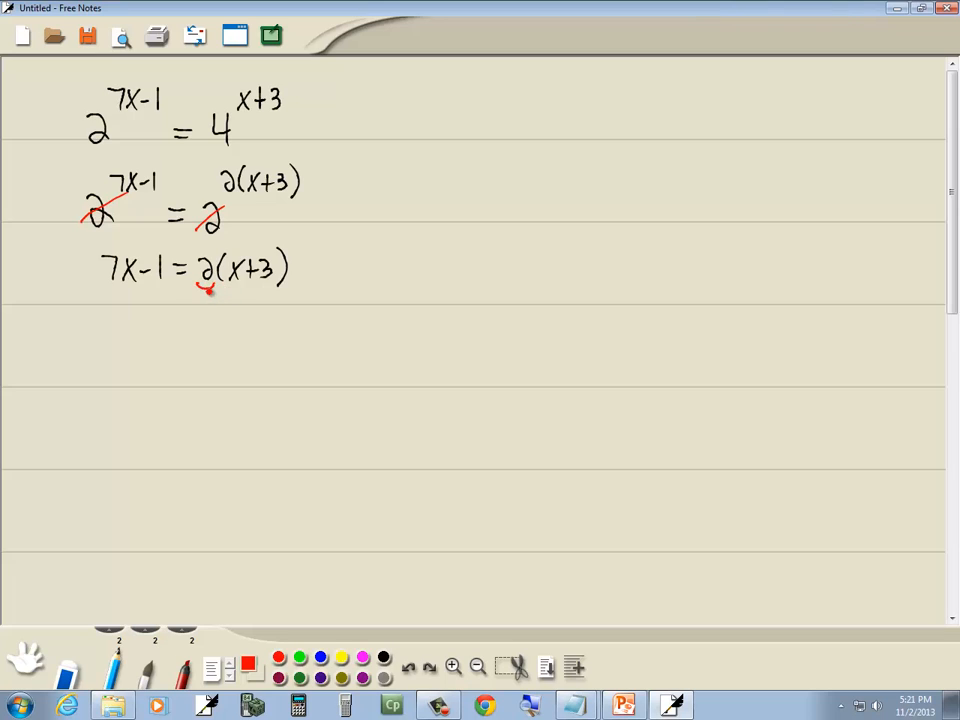
# Step: Mark the 2 distributing over x+3 in red and write 7x-1 = 2x + 6 beneath
pyautogui.moveTo(204, 296); pyautogui.dragTo(244, 290)
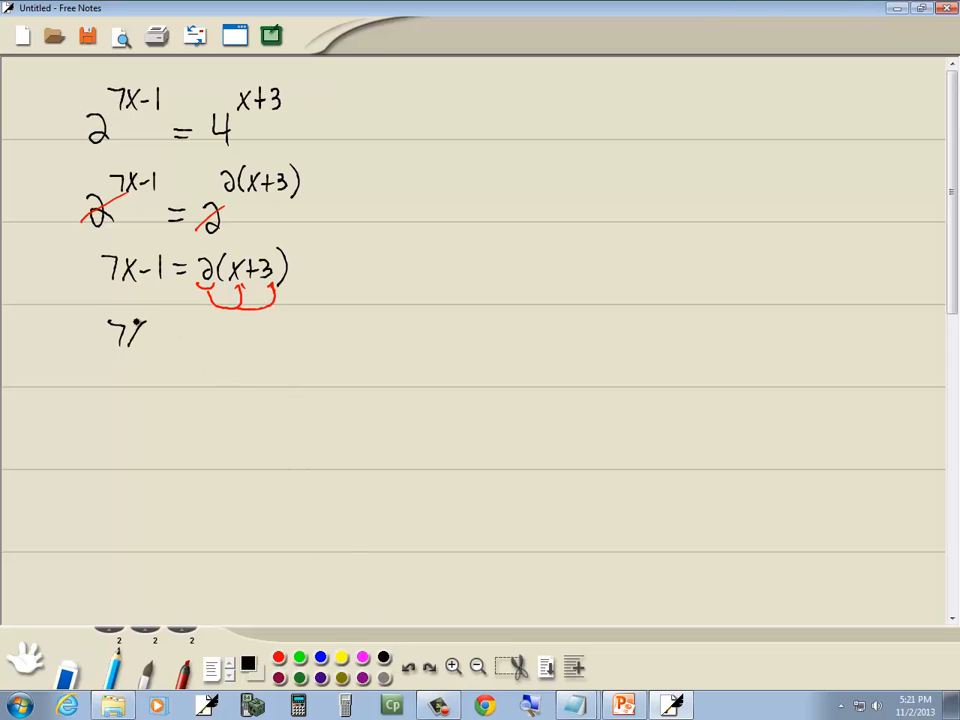
pyautogui.moveTo(130, 336); pyautogui.dragTo(220, 336)
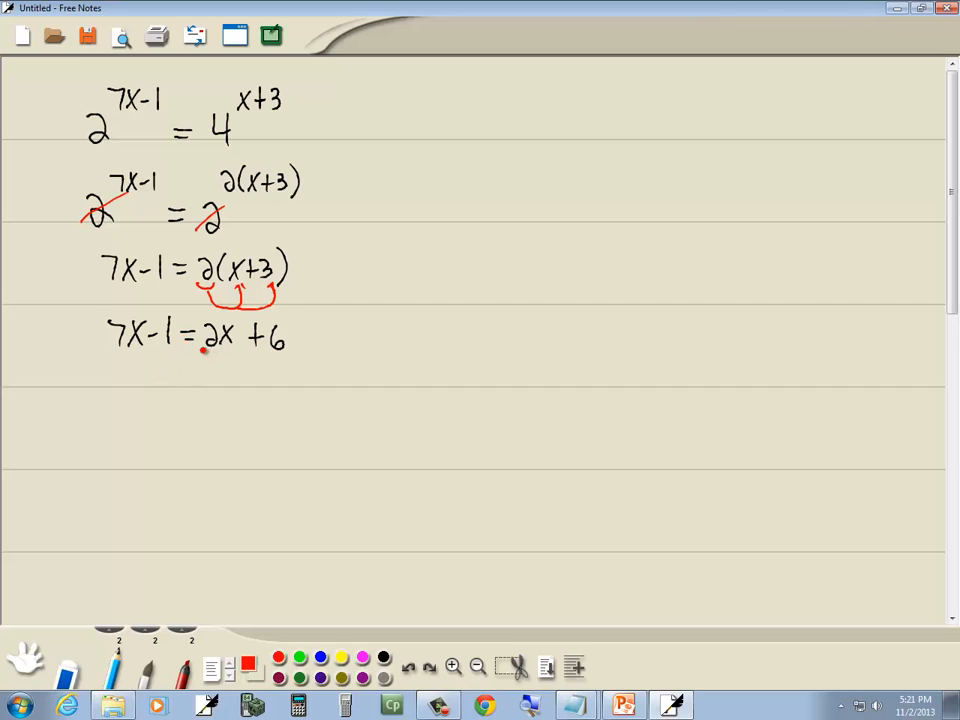
# Step: Draw red arrows showing 2x and -1 swapping sides of the equation
pyautogui.moveTo(196, 362); pyautogui.dragTo(224, 356)
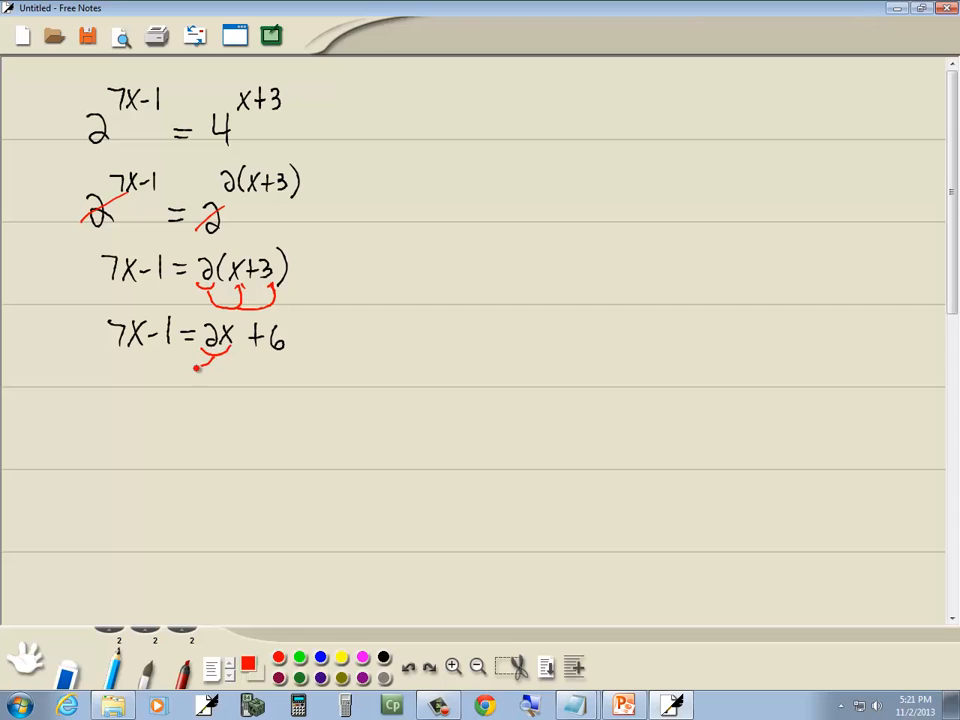
pyautogui.moveTo(196, 364); pyautogui.dragTo(144, 360)
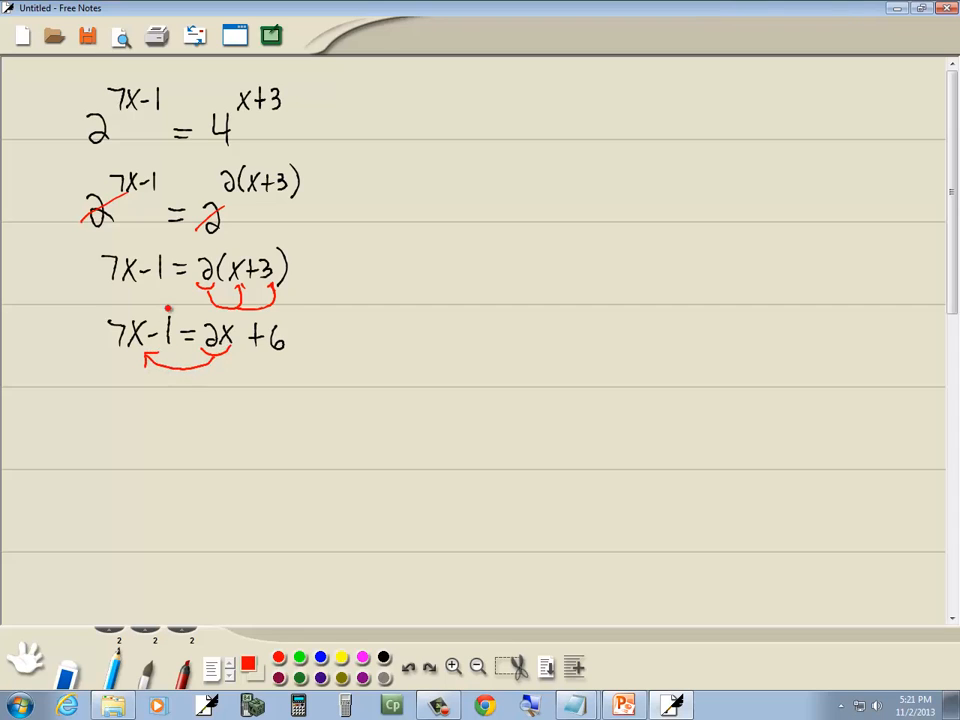